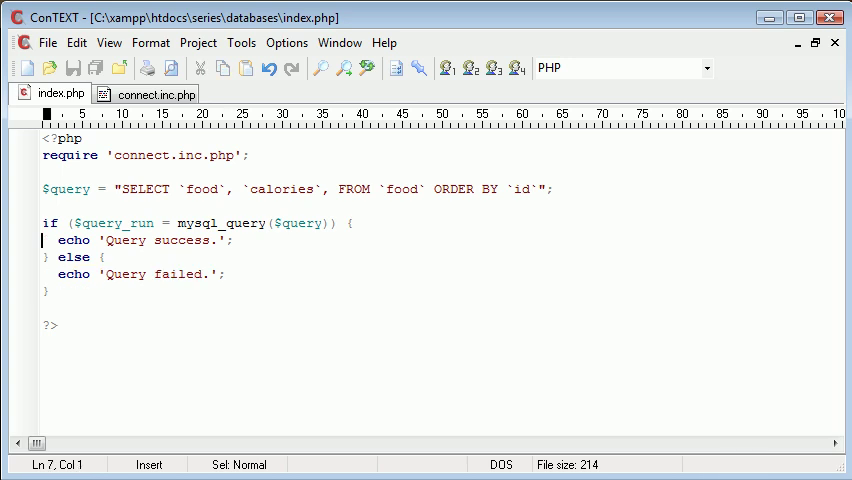
Delete the stray comma after `calories` so the query reads SELECT `food`, `calories` FROM `food`.
drag(42, 240, 232, 240)
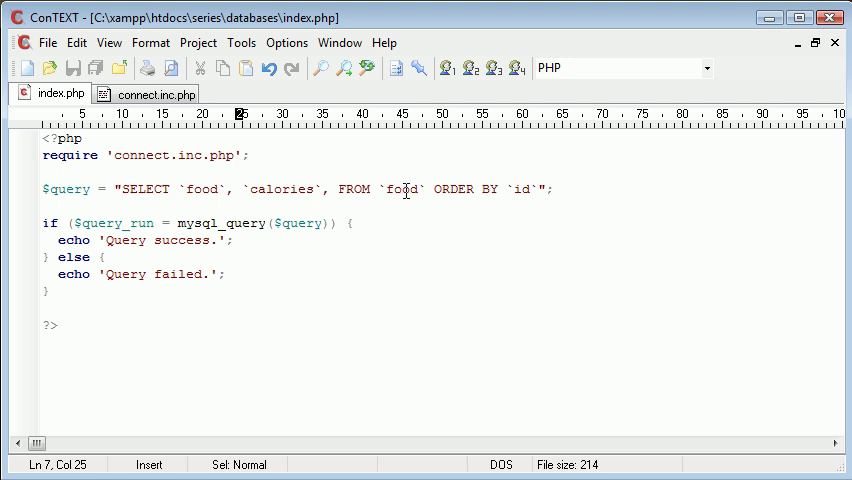
mouse_move(515, 188)
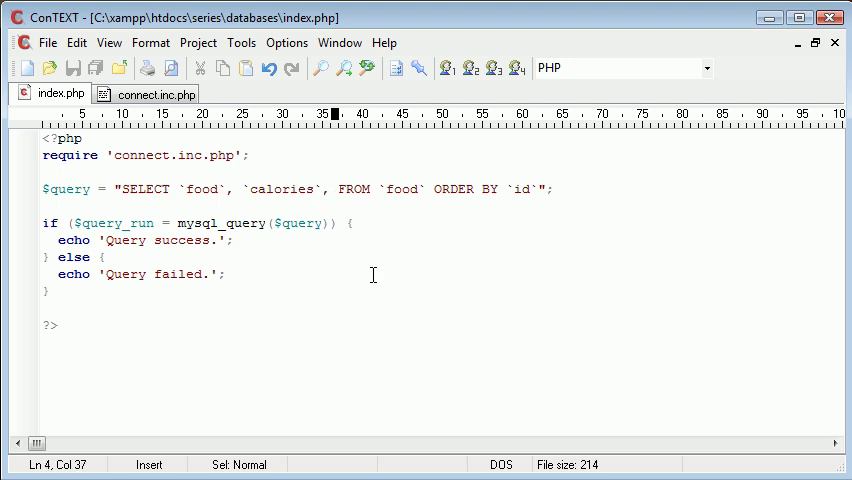
key(Backspace)
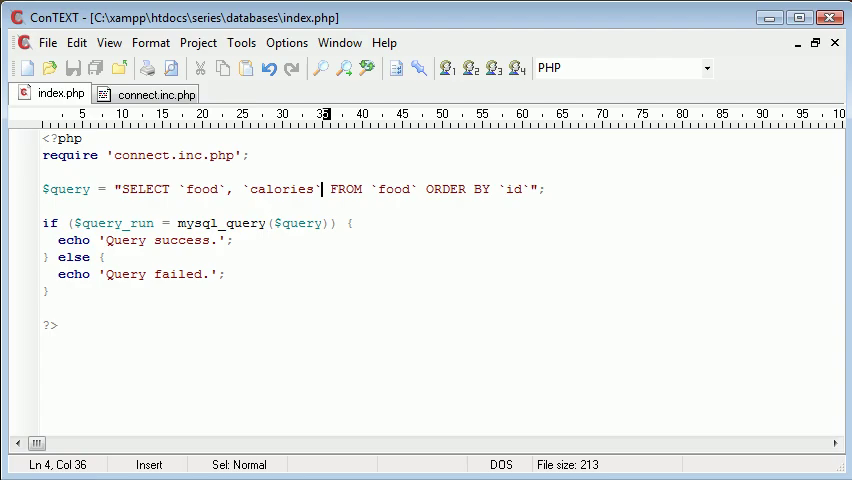
text(,)
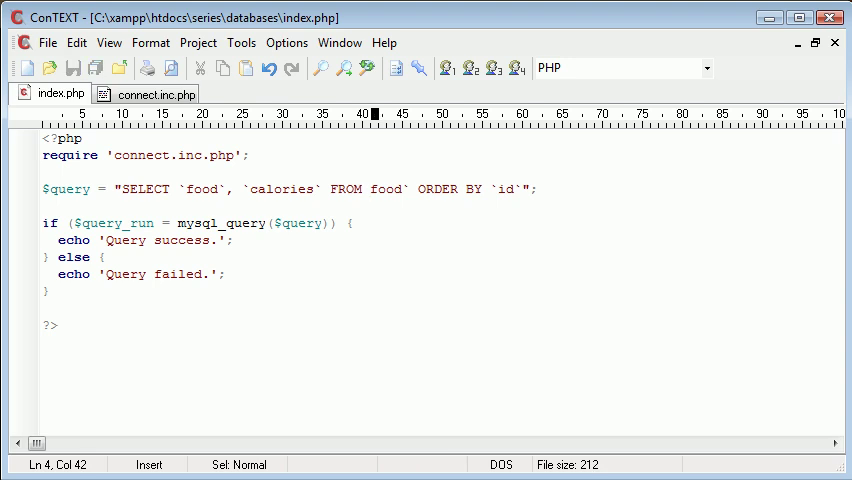
click(369, 188)
text(`)
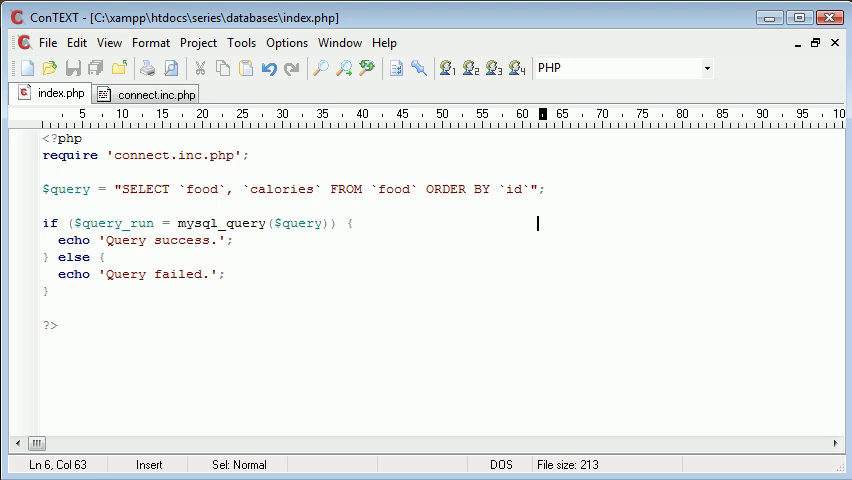
Replace the 'Query failed.' message on line 9 with echo mysql_error($query_run).
click(256, 257)
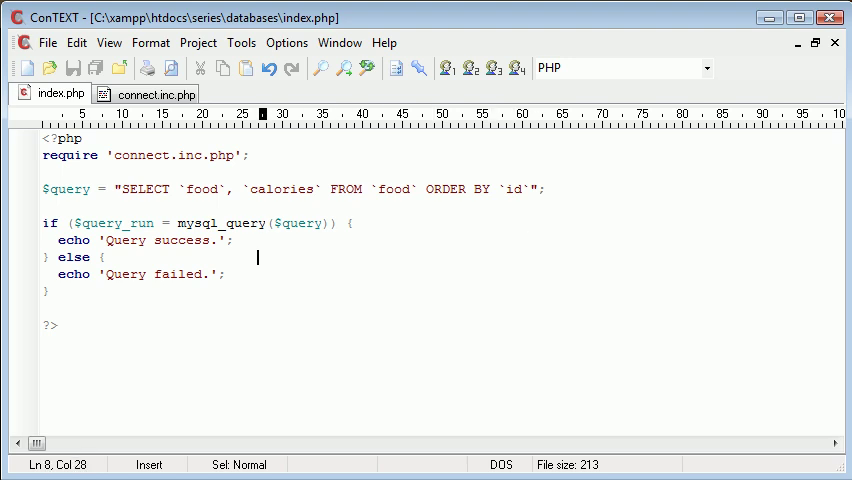
click(96, 274)
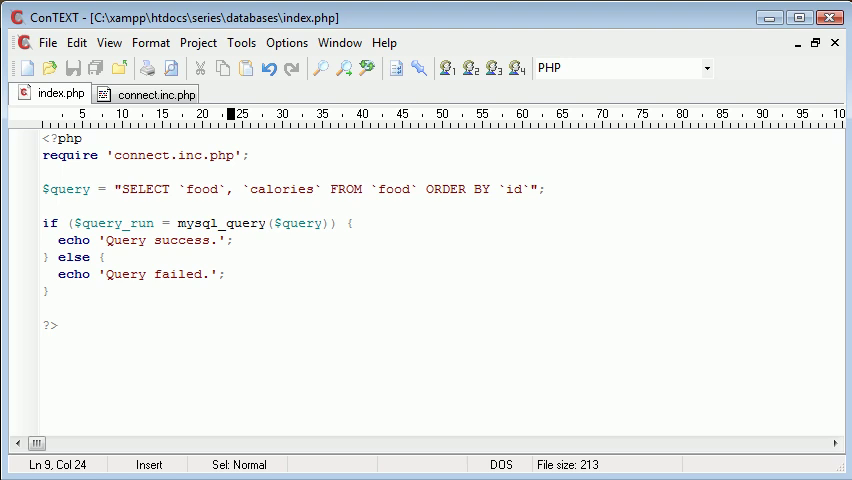
key(BackSpace)
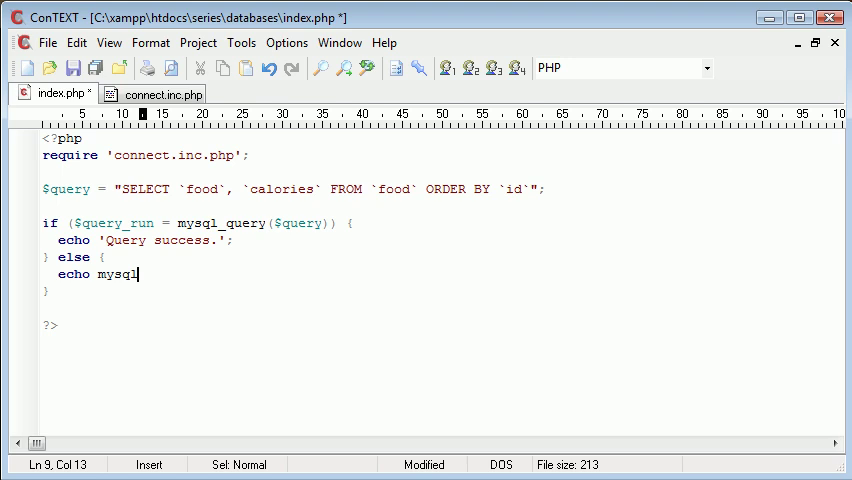
text(_error();)
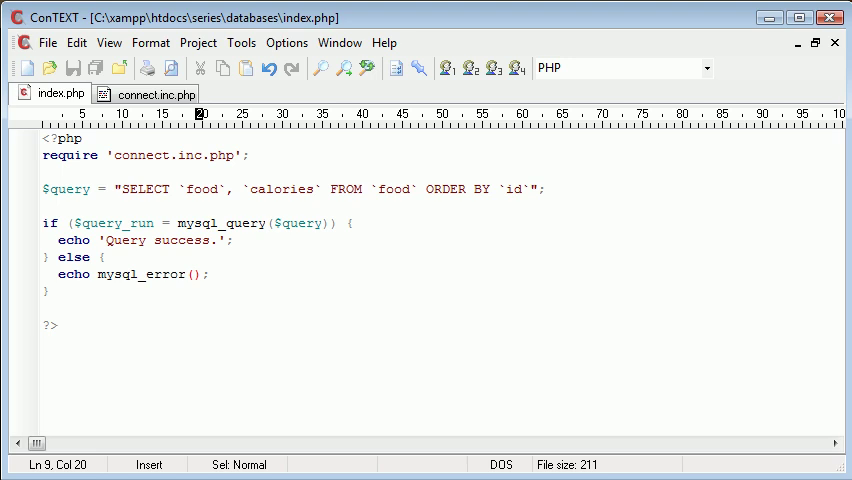
text($)
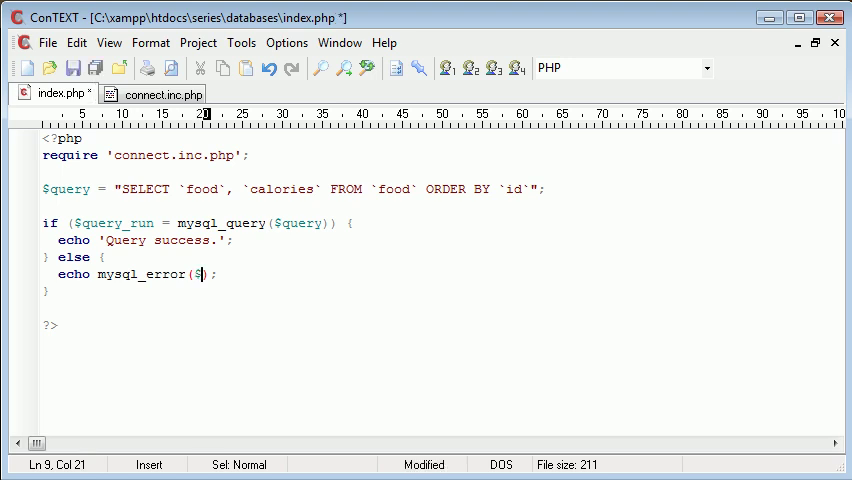
text(query_)
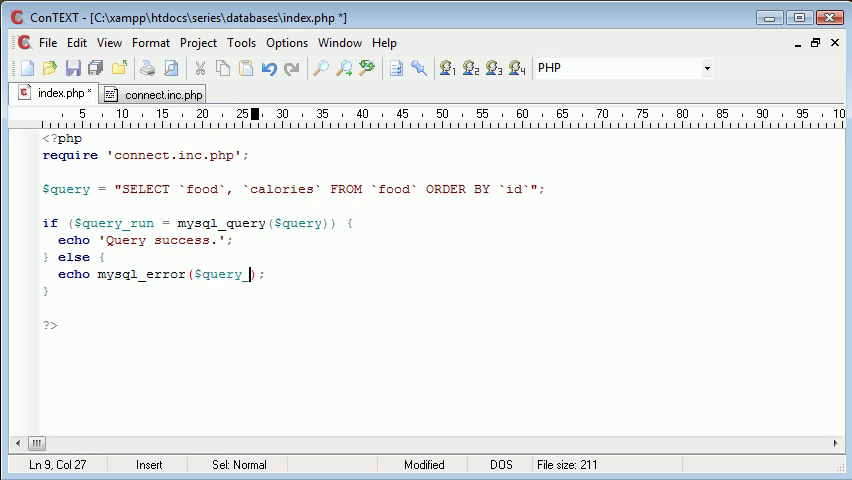
text(_run)
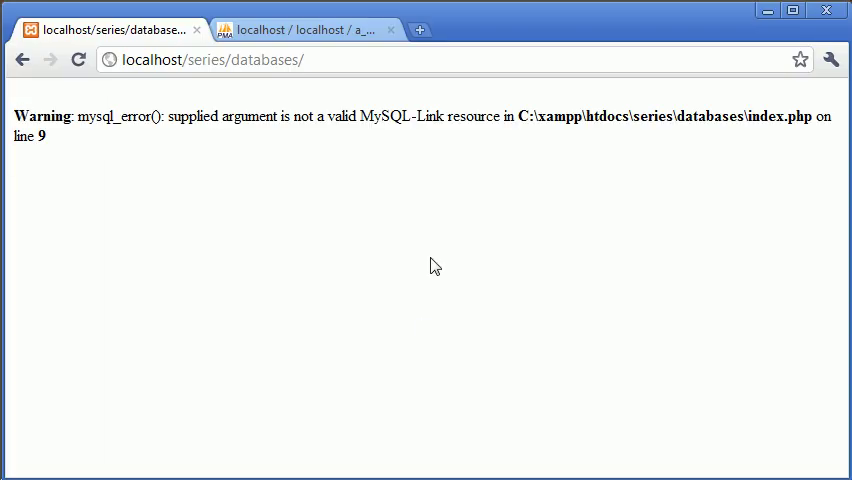
mouse_move(194, 155)
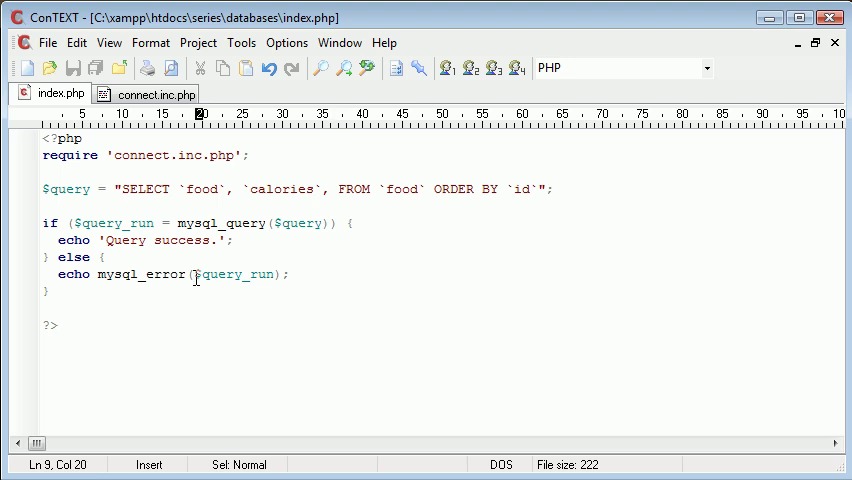
click(243, 274)
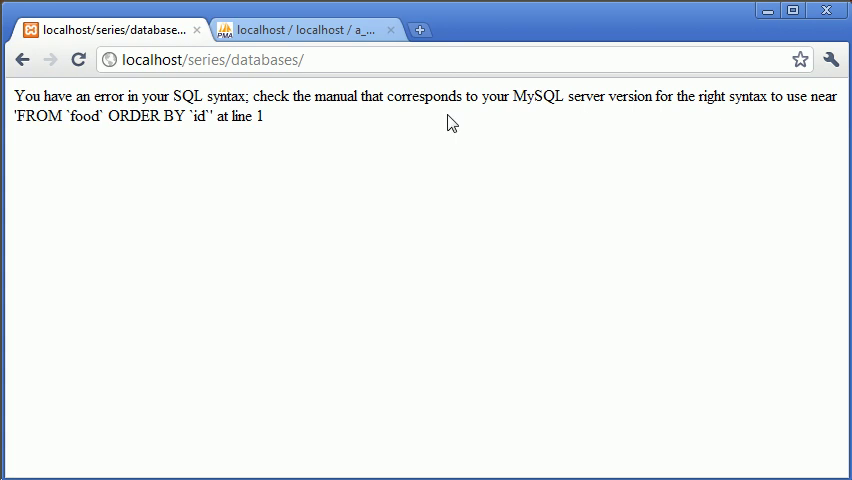
mouse_move(635, 133)
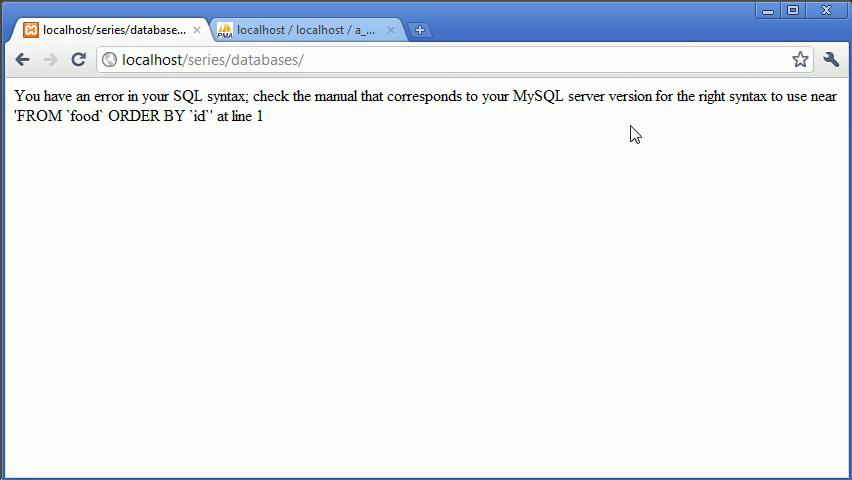
mouse_move(670, 154)
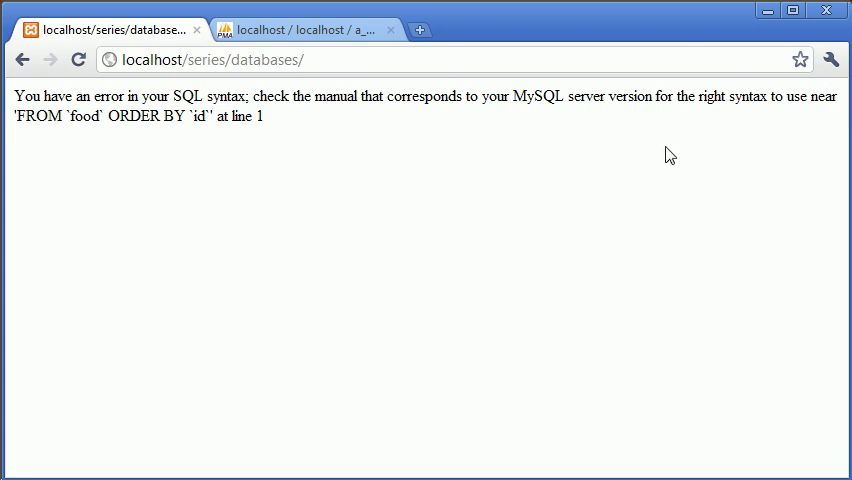
mouse_move(156, 177)
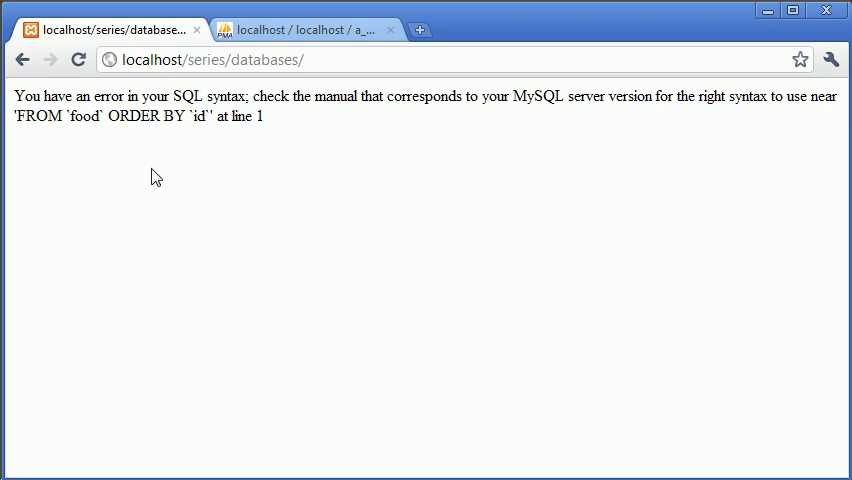
mouse_move(238, 139)
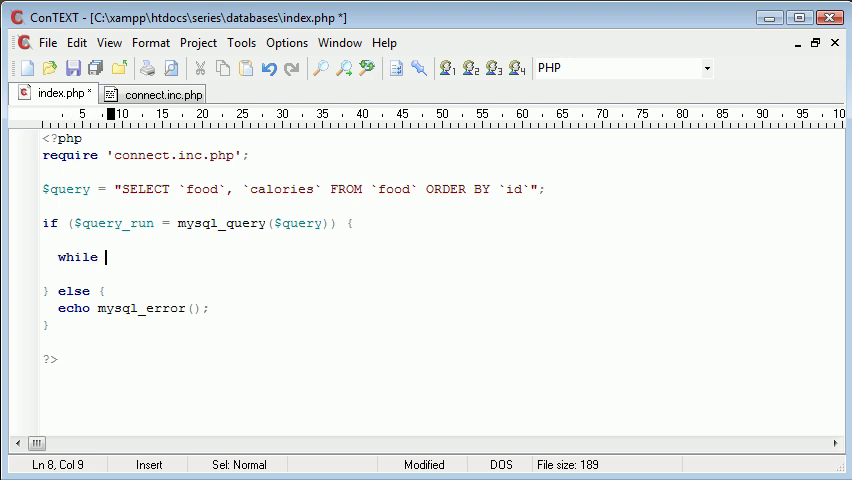
Type the opening of the while () { loop inside the if block.
text(() {)
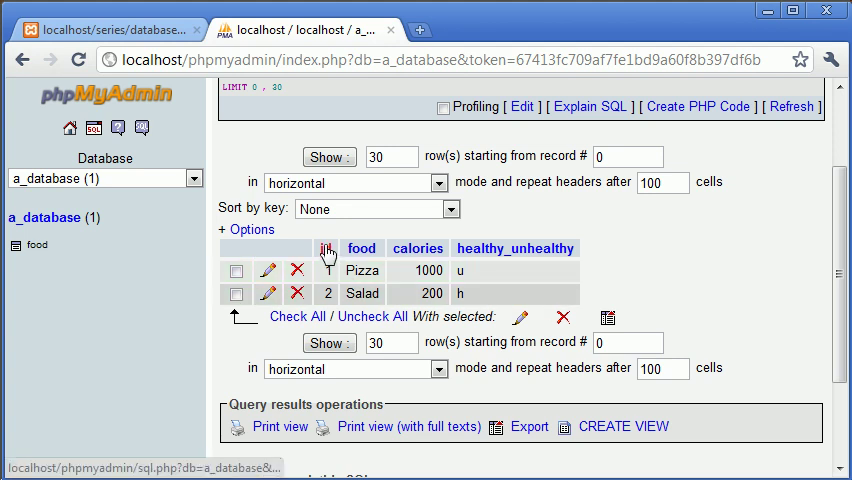
Sort the phpMyAdmin food table by its id column.
click(417, 248)
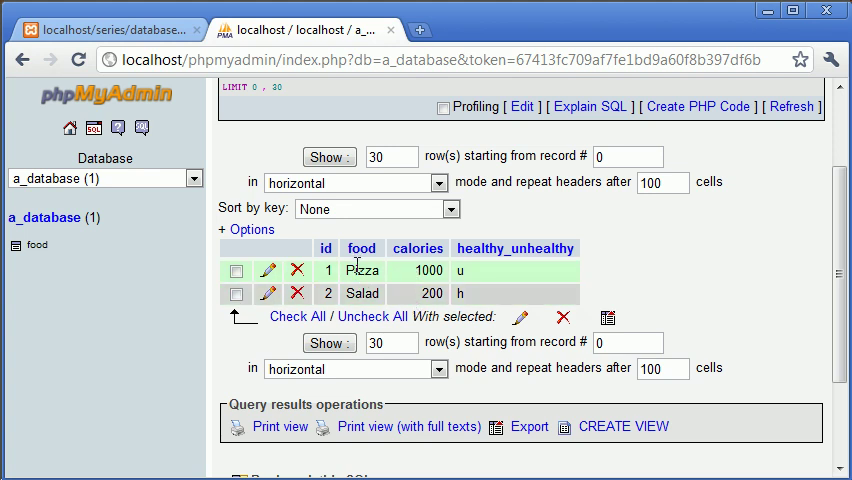
mouse_move(430, 270)
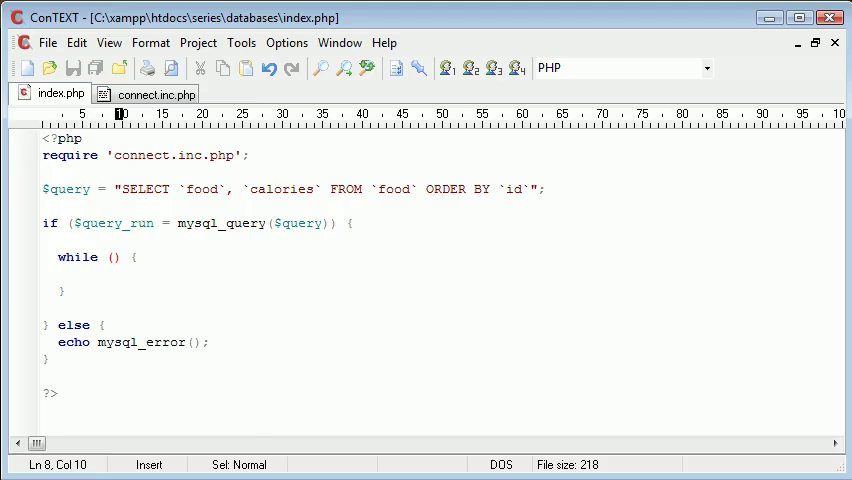
Write the loop condition $query_row = mysql_fetch_assoc($query_run).
text($row = mysq)
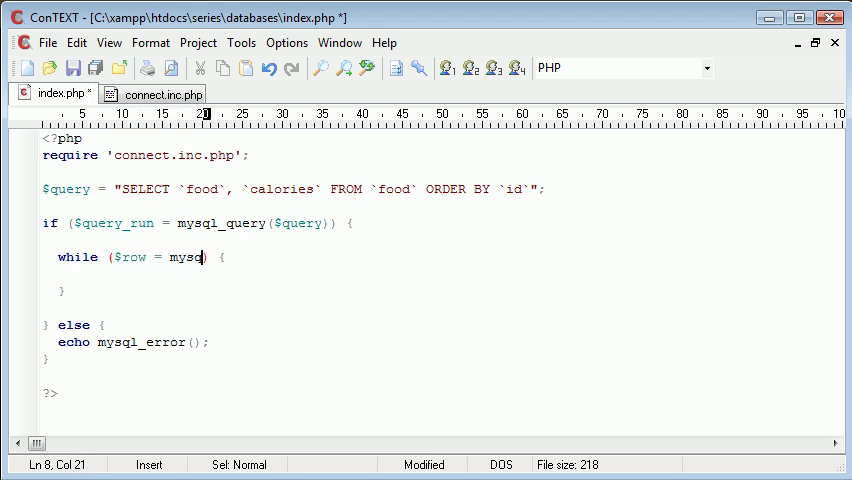
text(l_fetch_a)
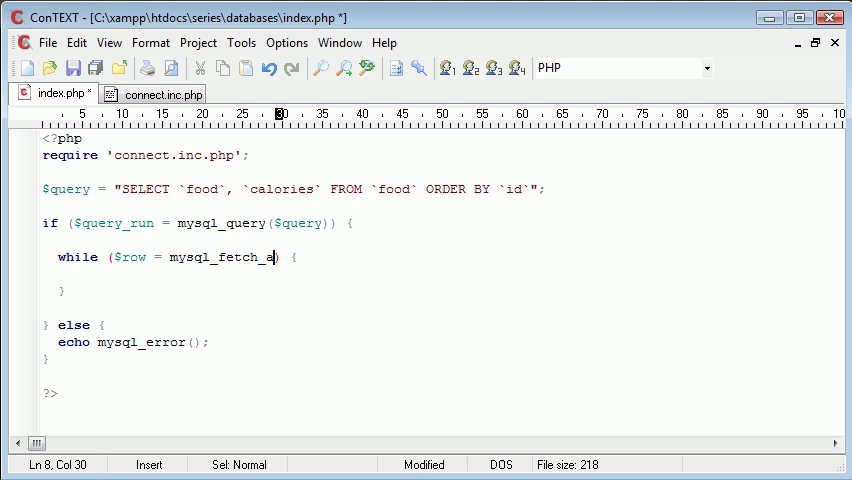
text(ssoc()
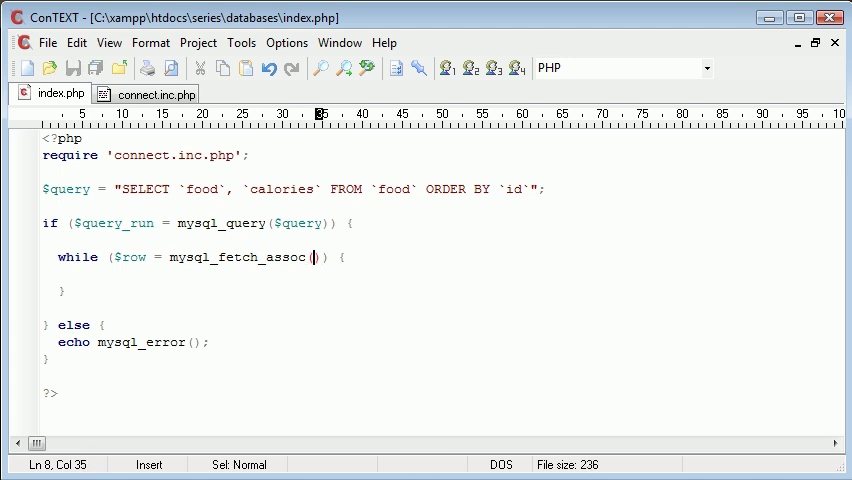
text($que)
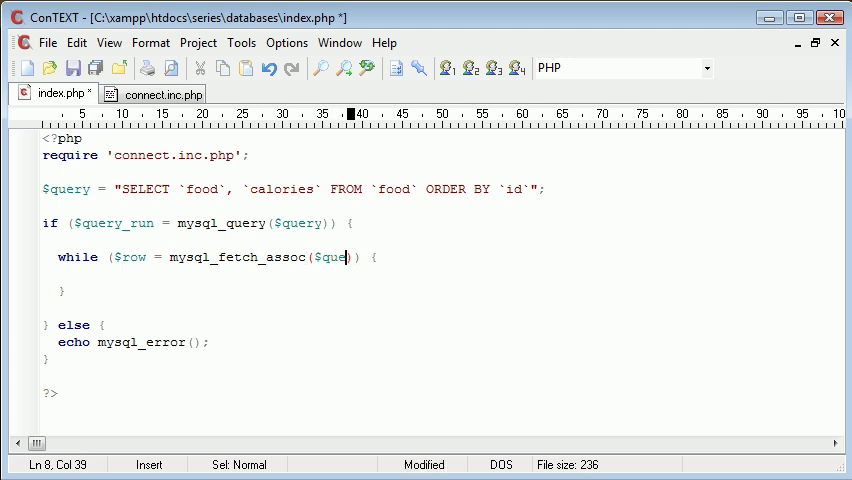
text(ry_run)
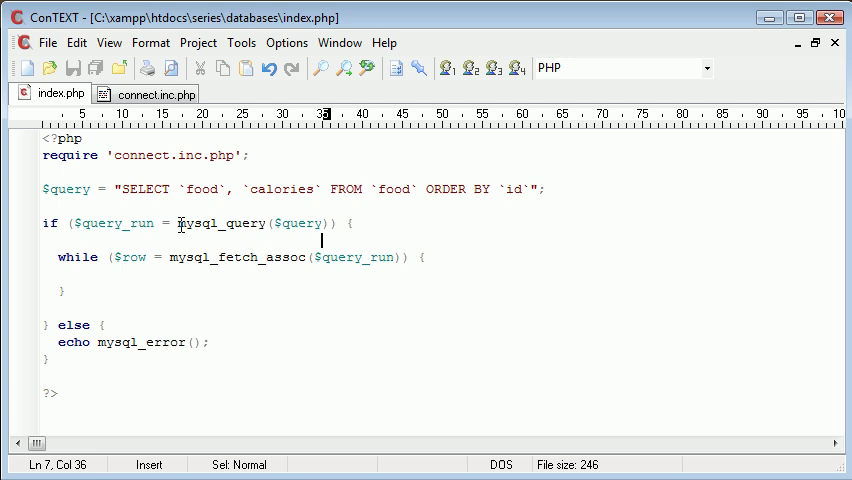
drag(169, 257, 417, 257)
text(query_)
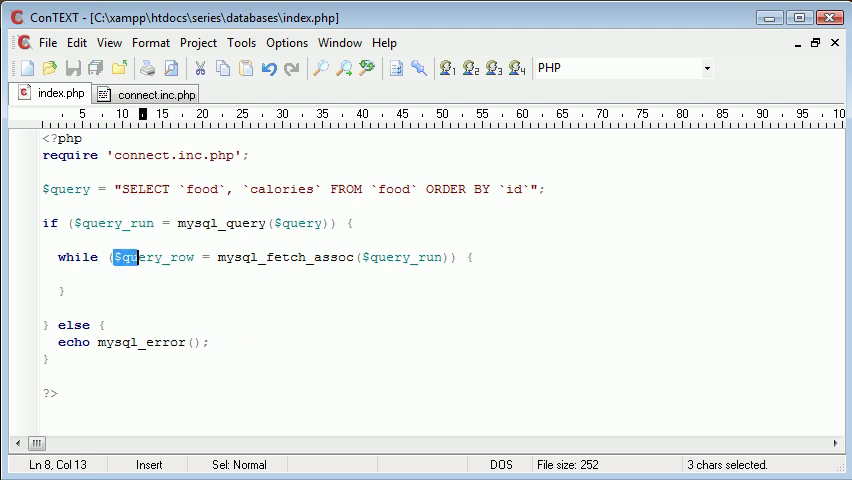
click(464, 257)
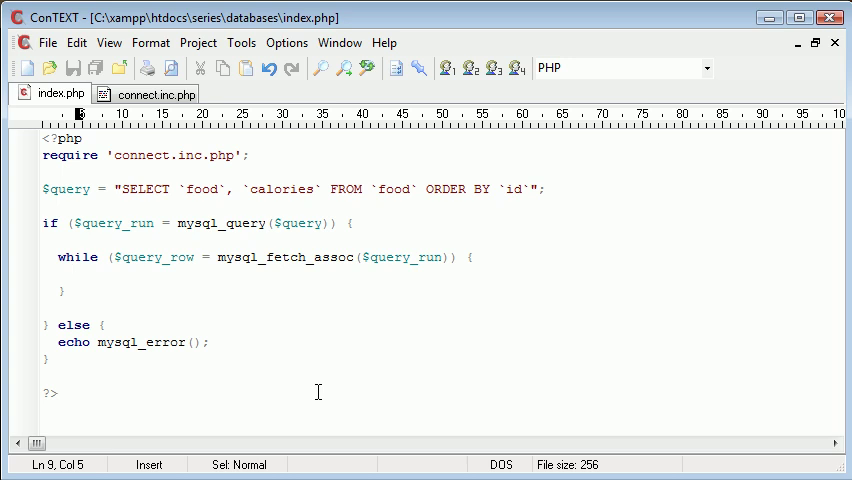
Assign $food = $query_row['food'] and $calories = $query_row['calories'] inside the loop.
text($)
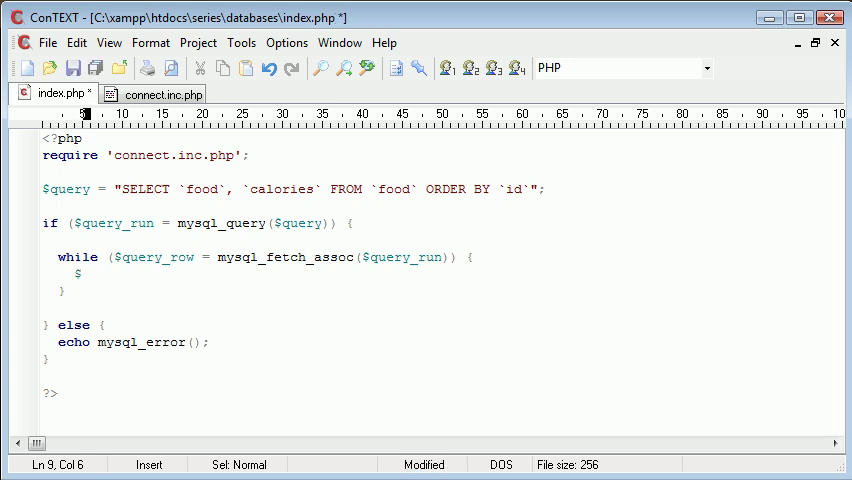
text($food = $query_row['];)
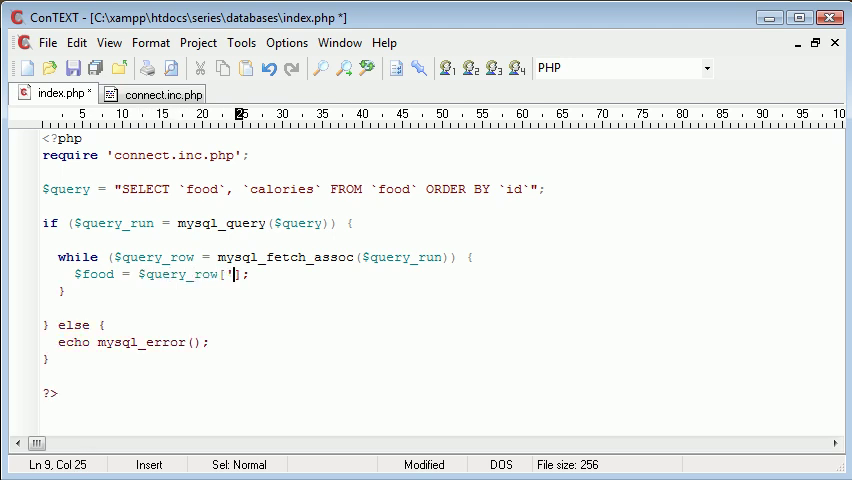
text(food')
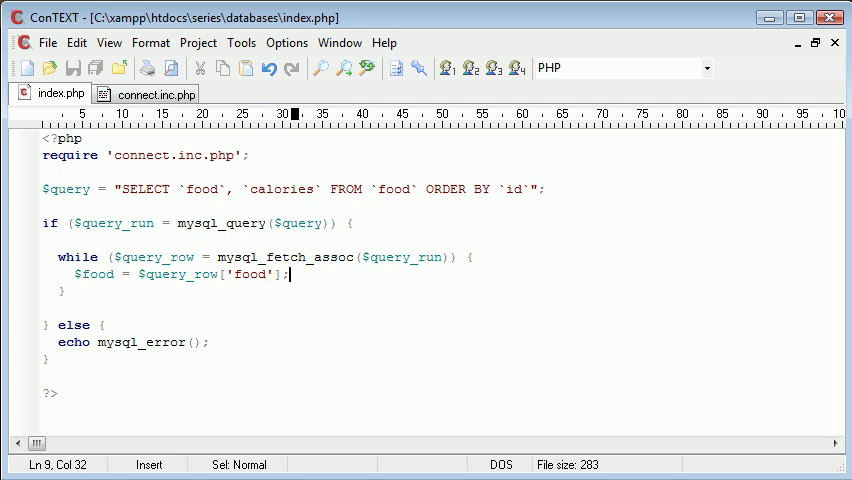
text($cal)
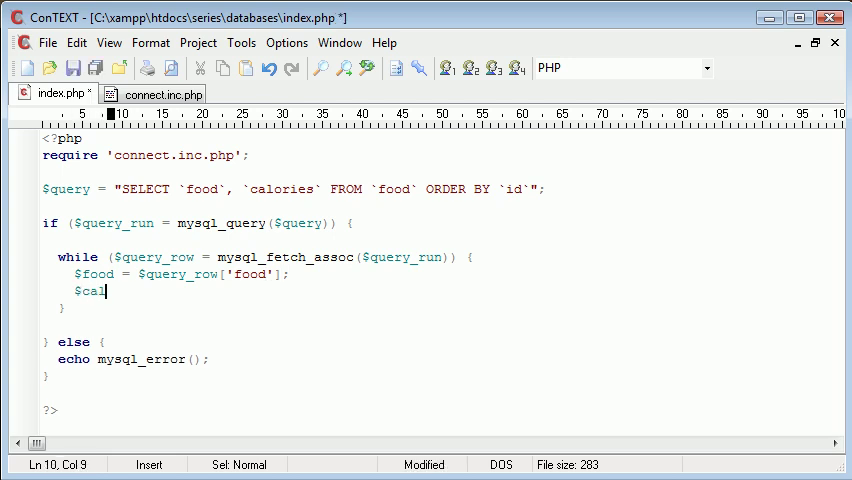
text(ories =)
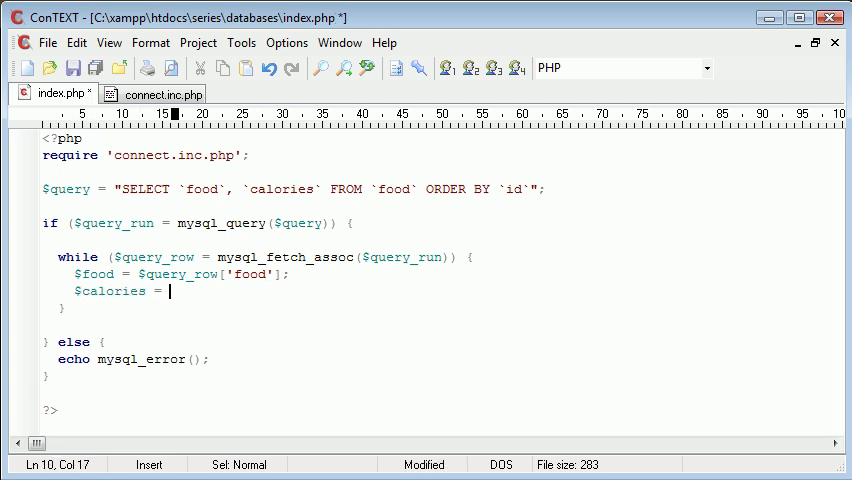
text($query_r)
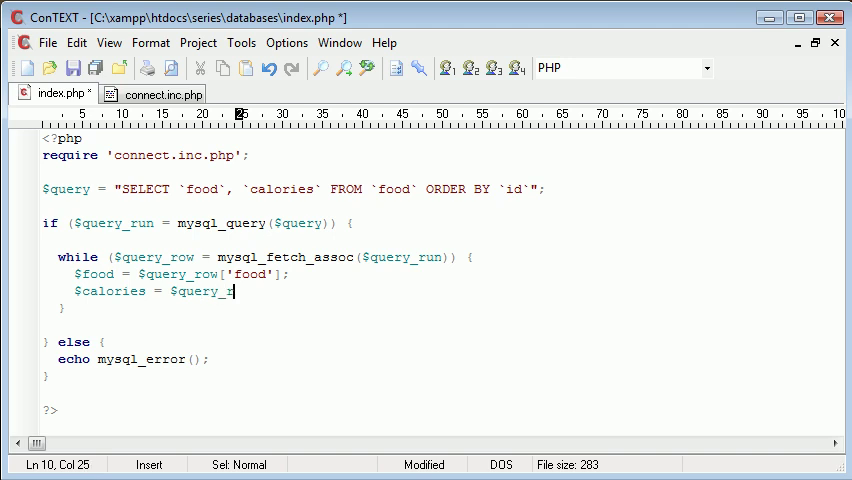
text(row['c'];)
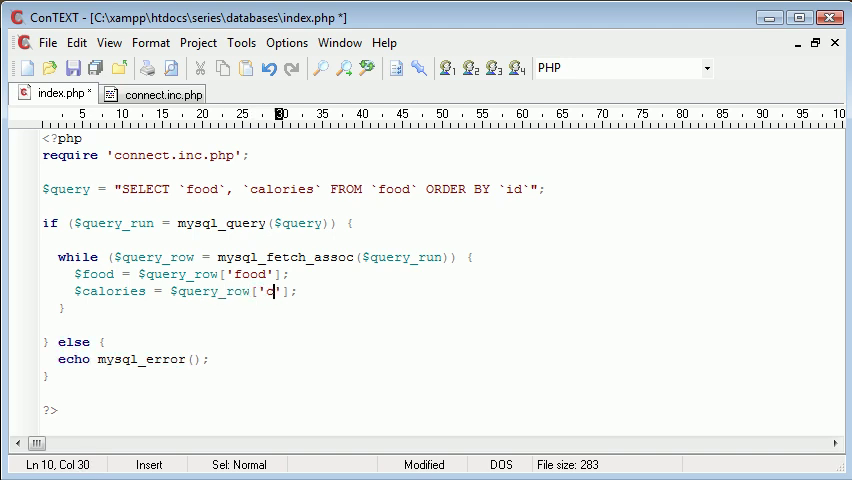
text(alories)
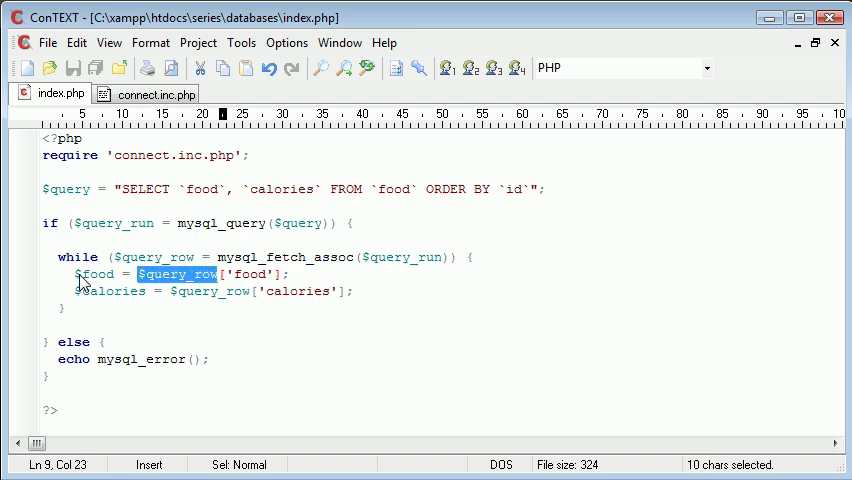
Select the 'food' key in the $query_row['food'] assignment to review it.
click(215, 274)
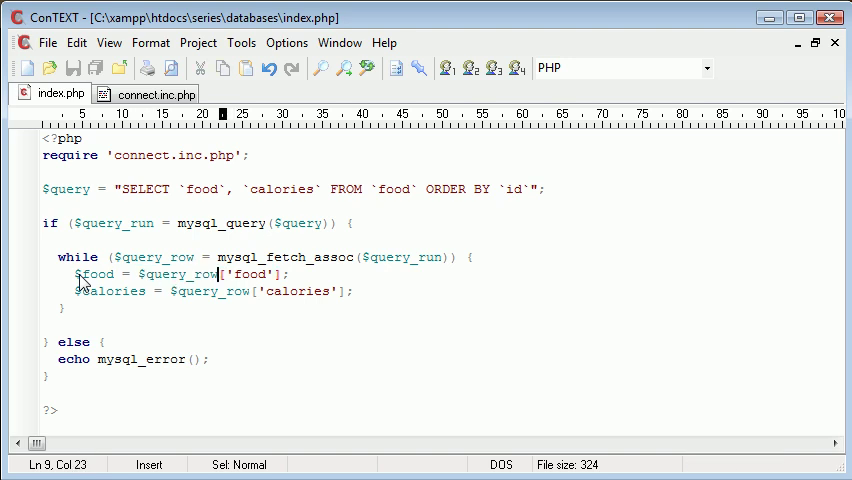
key(Right)
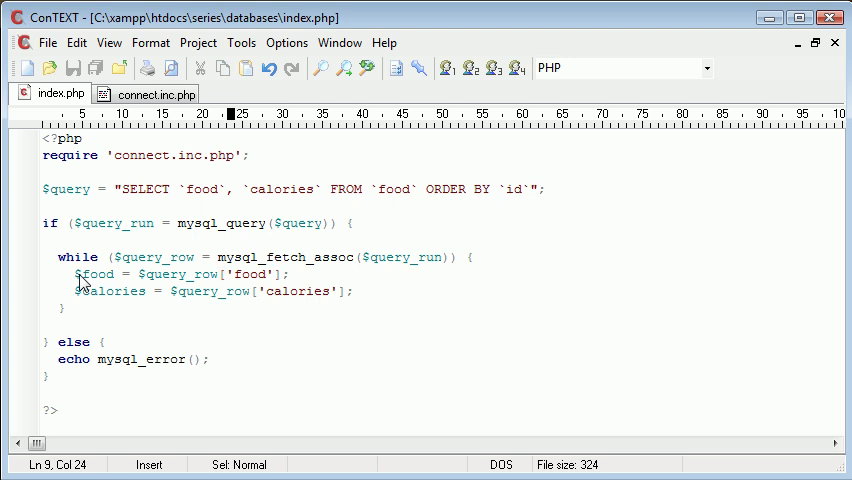
double_click(249, 274)
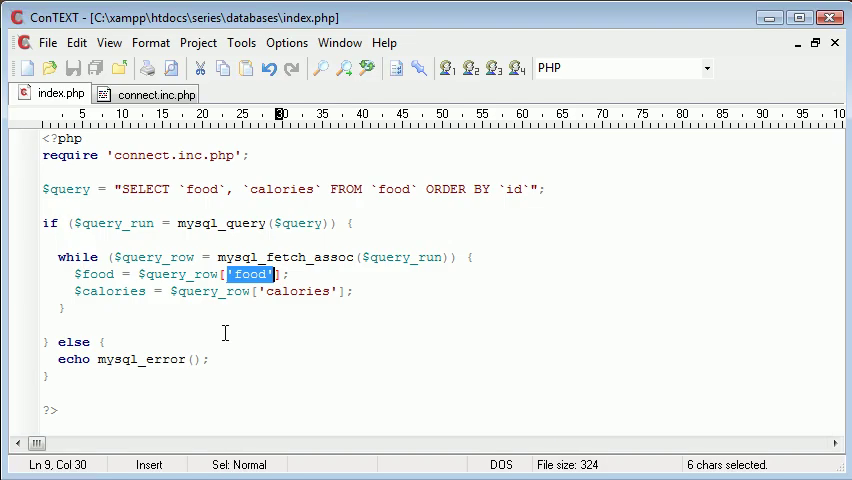
mouse_move(100, 280)
text(echo)
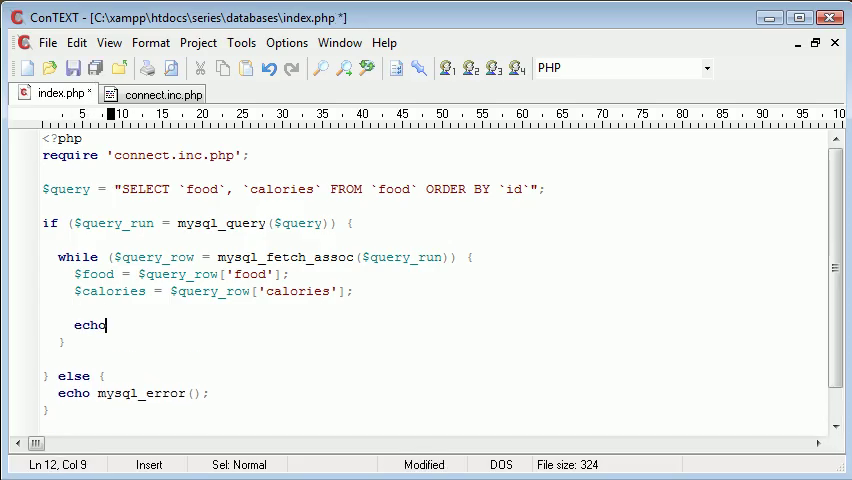
Type echo $food.' has '.$calories.' calories.<br>'; as the loop's output line.
text($food.';)
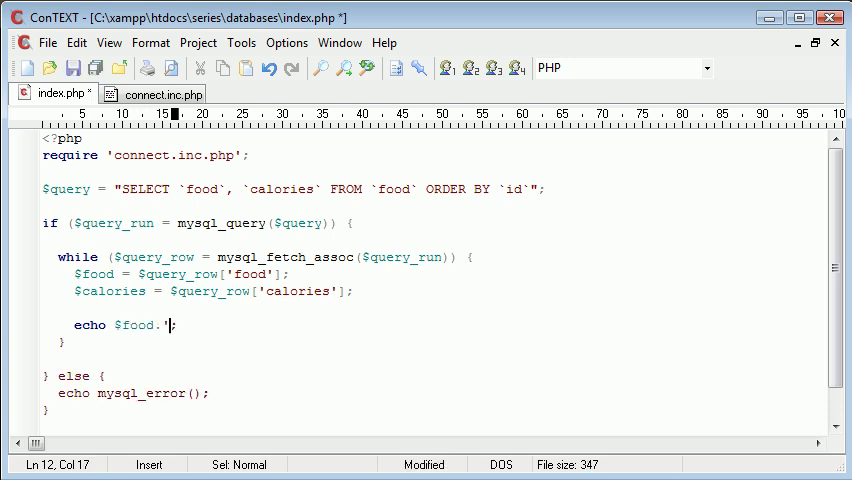
text(<br>)
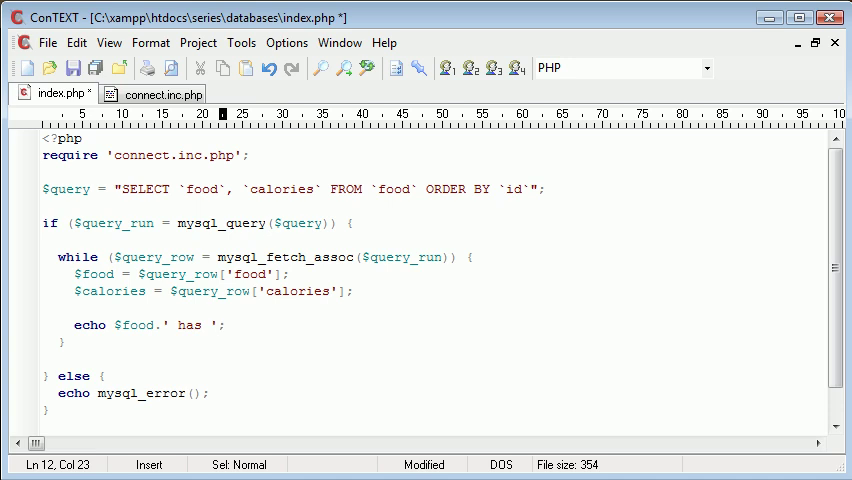
text('.$calories.' ')
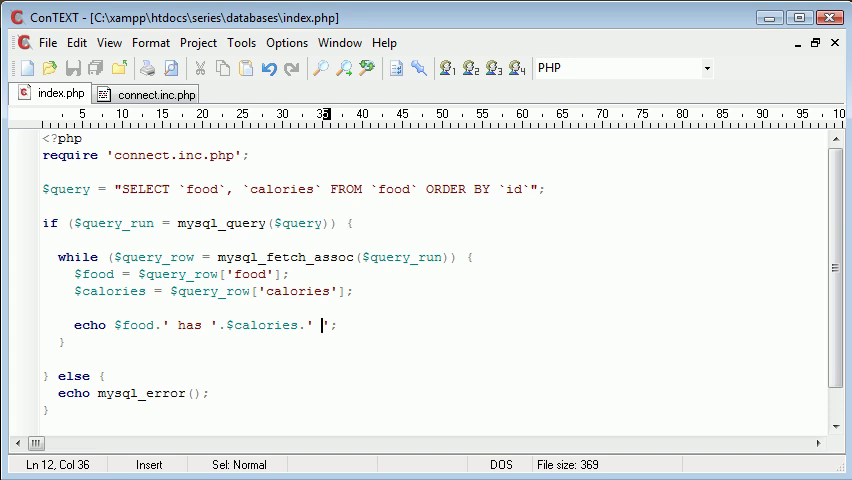
text(calories.)
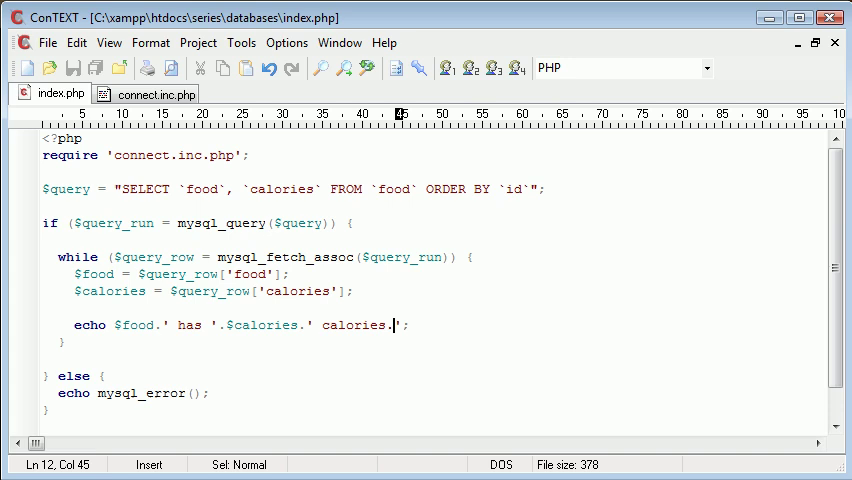
text(<br>)
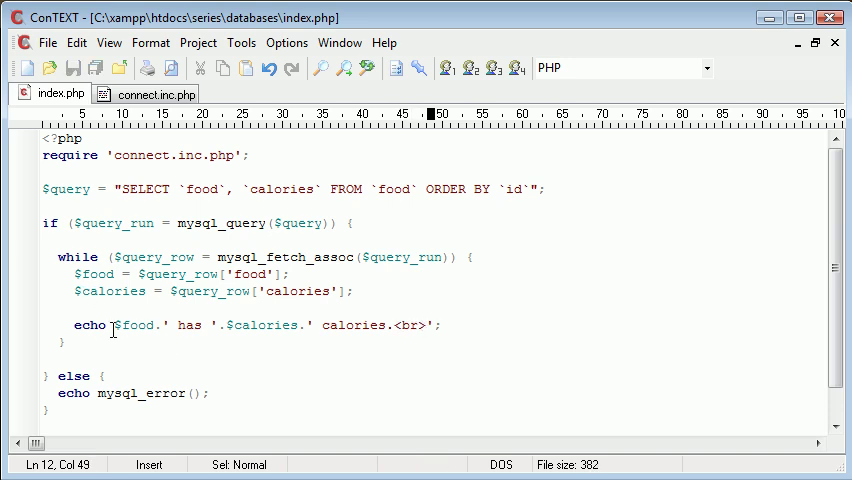
click(194, 324)
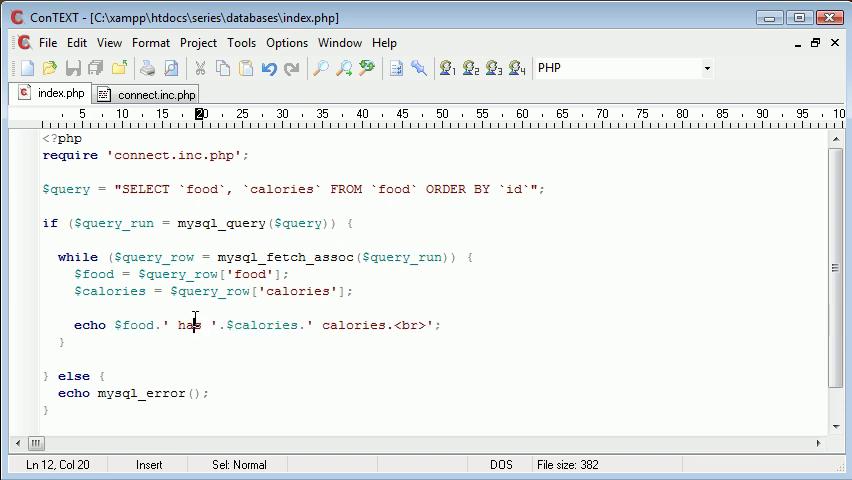
mouse_move(117, 324)
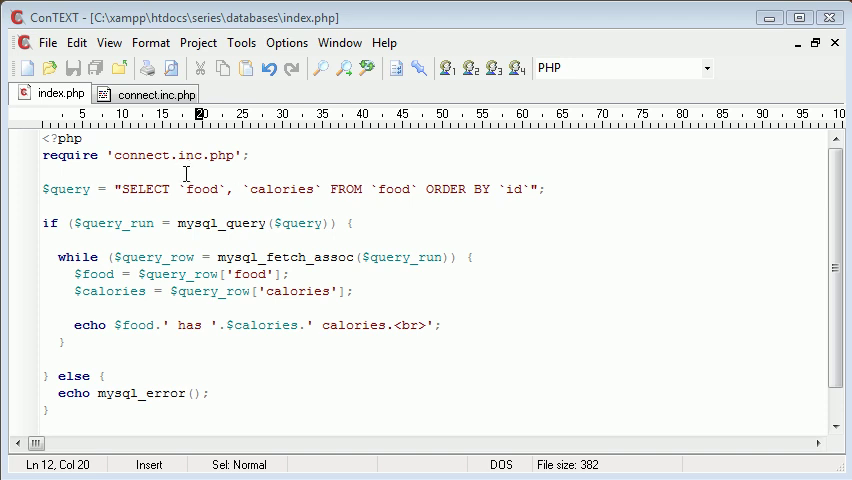
mouse_move(210, 192)
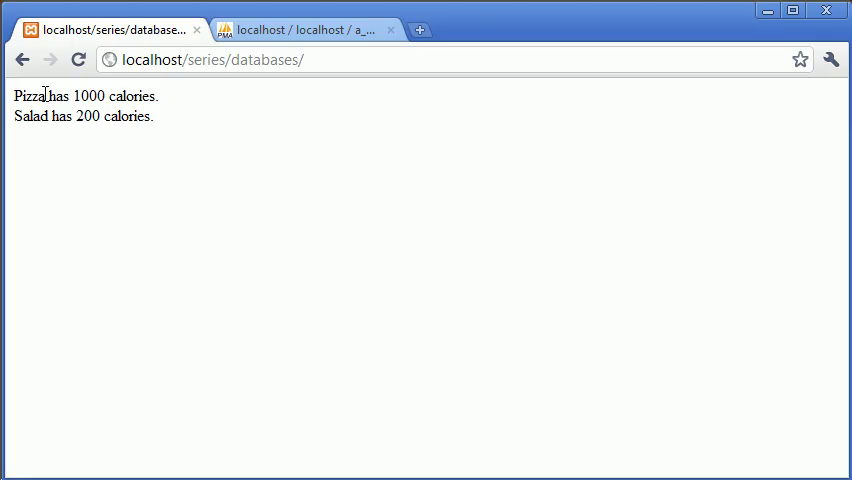
mouse_move(30, 116)
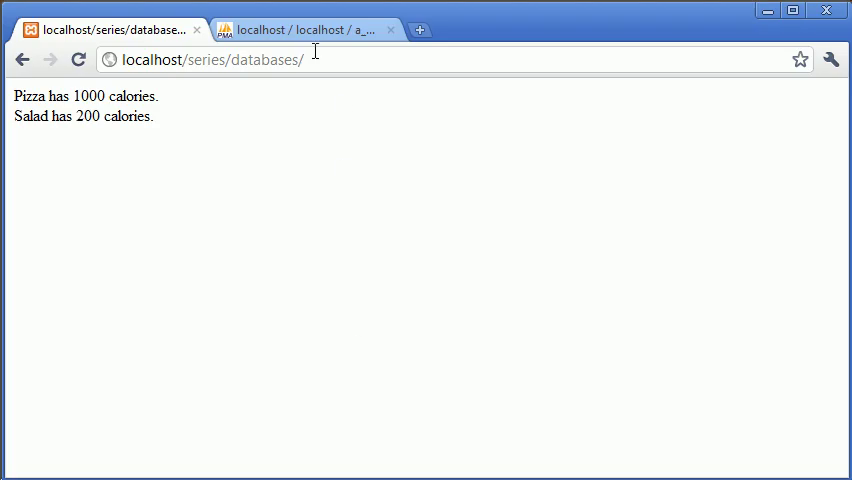
Refresh localhost/series/databases/ in Chrome to view the food output.
click(305, 29)
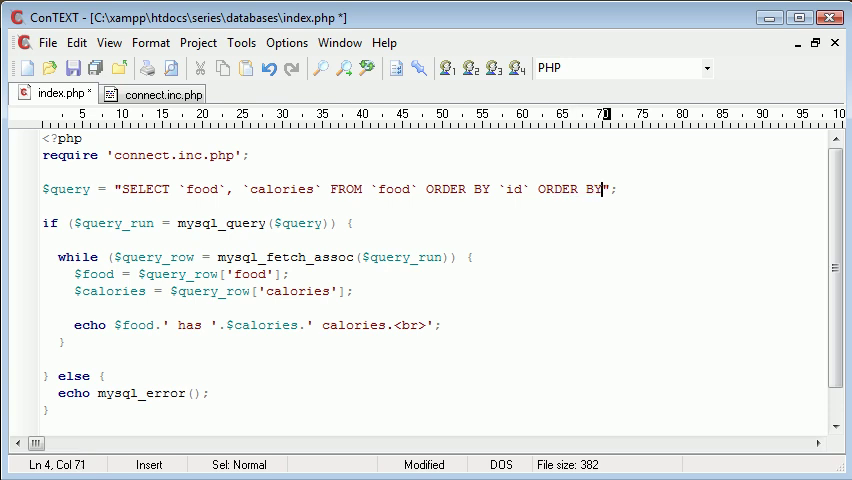
Append ORDER BY `id` DESC to the query, then select the duplicated ORDER BY clause.
text(`id`)
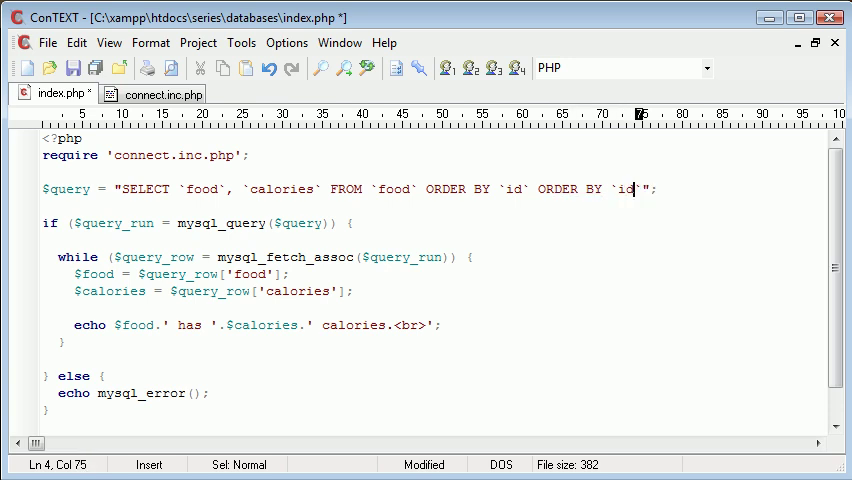
text(DESC)
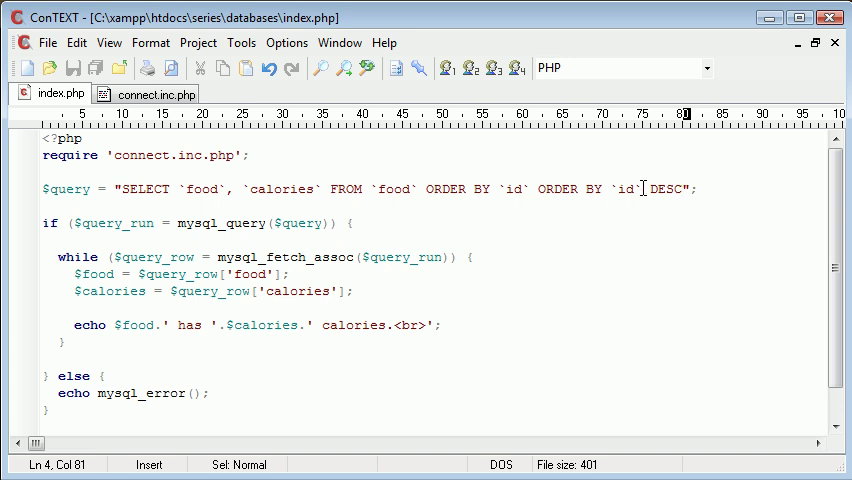
click(537, 189)
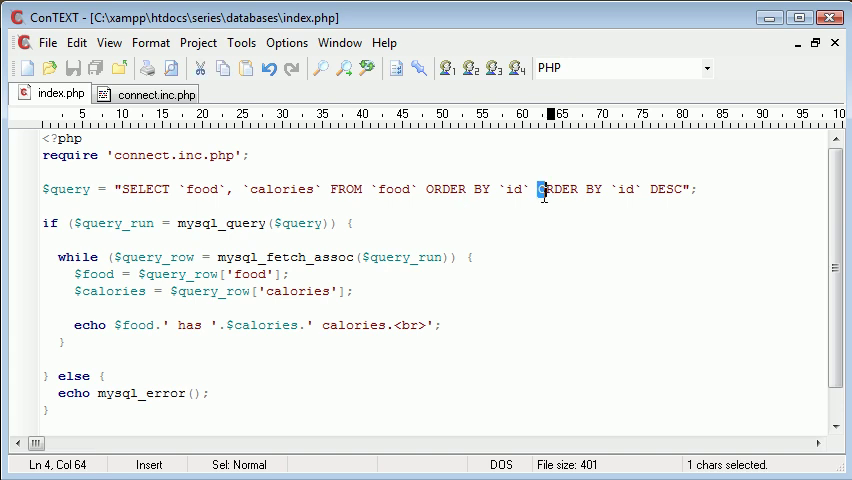
drag(538, 189, 642, 189)
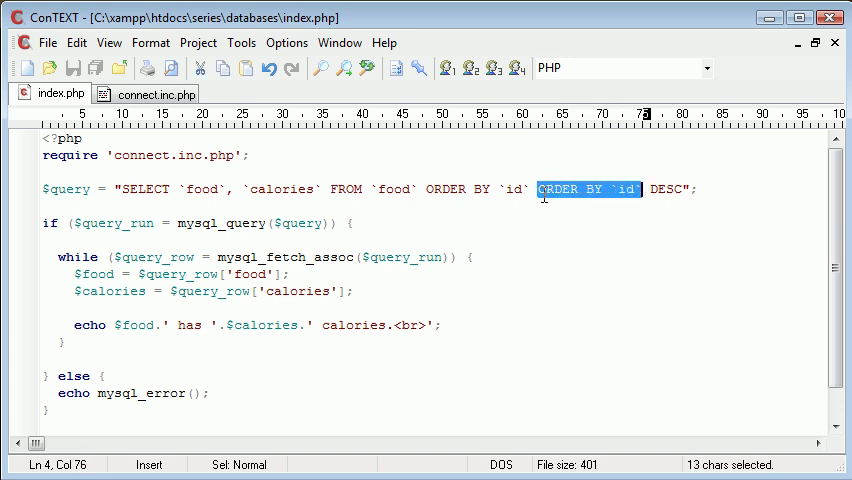